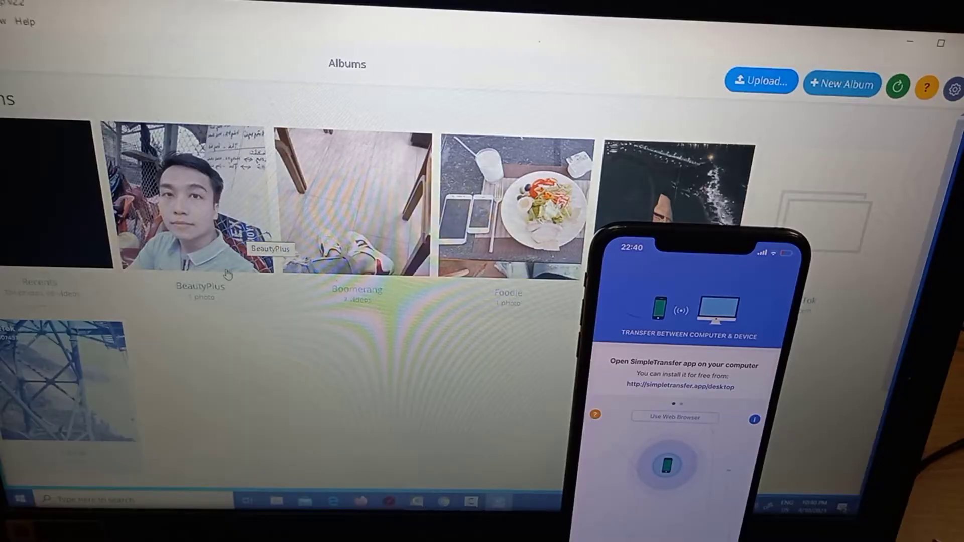
pyautogui.moveTo(66, 242)
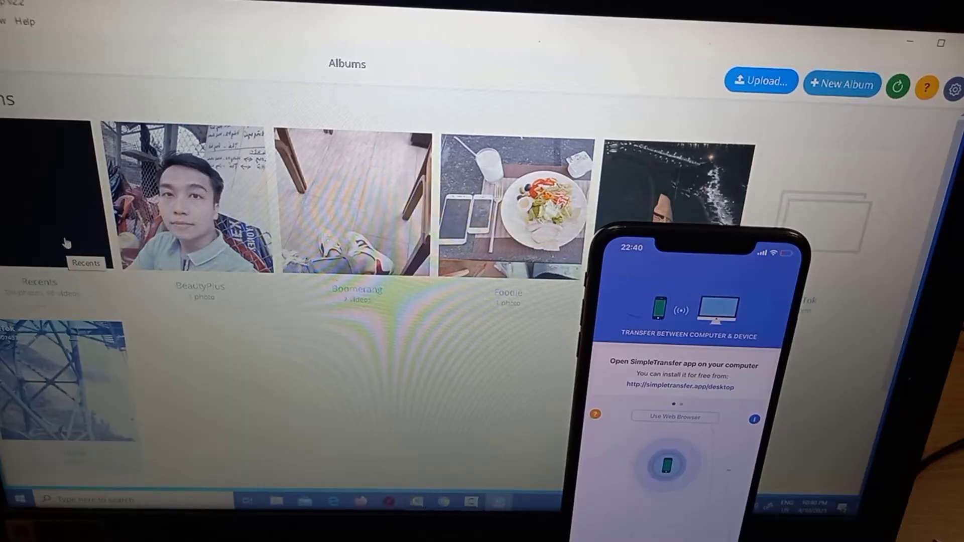
pyautogui.moveTo(69, 213)
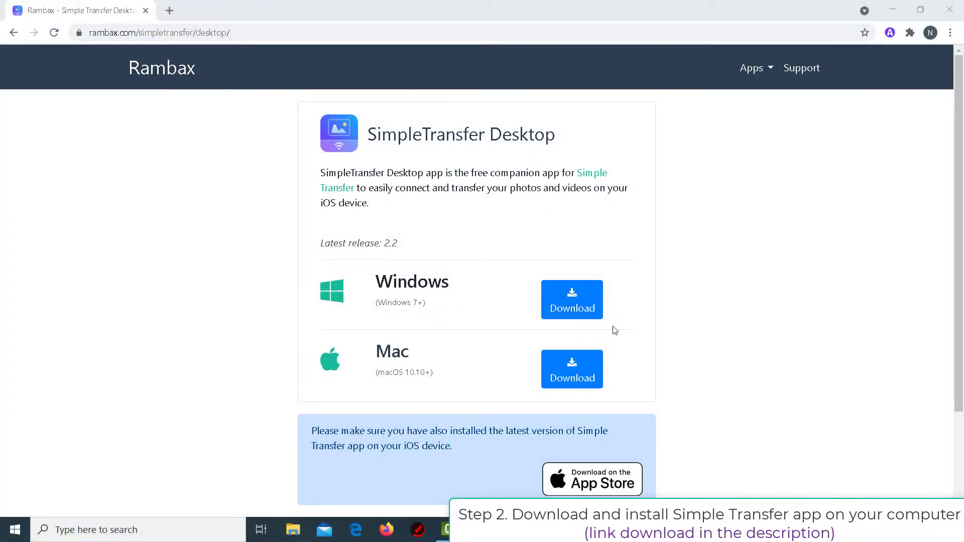
# Step: Download the Windows installer for SimpleTransfer Desktop and run the downloaded .exe
pyautogui.click(571, 299)
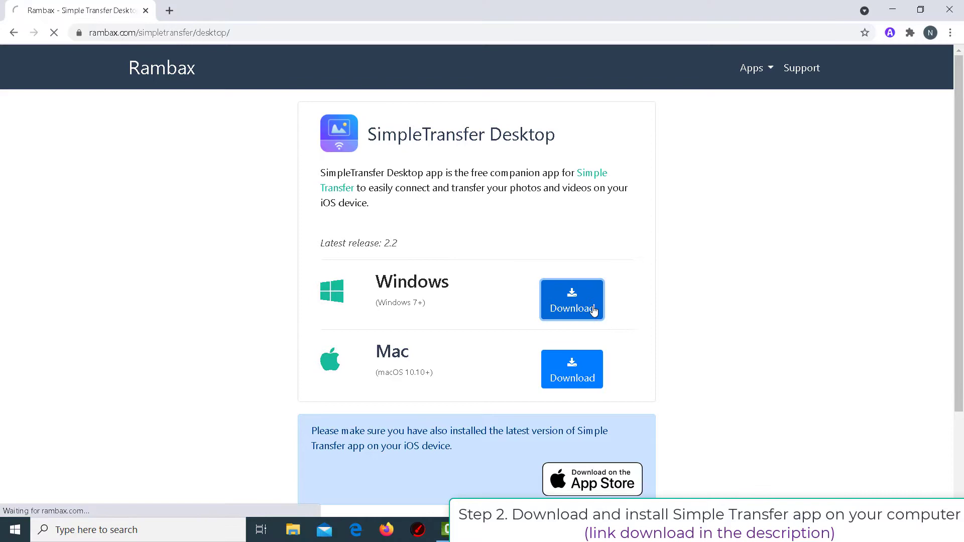
pyautogui.click(571, 300)
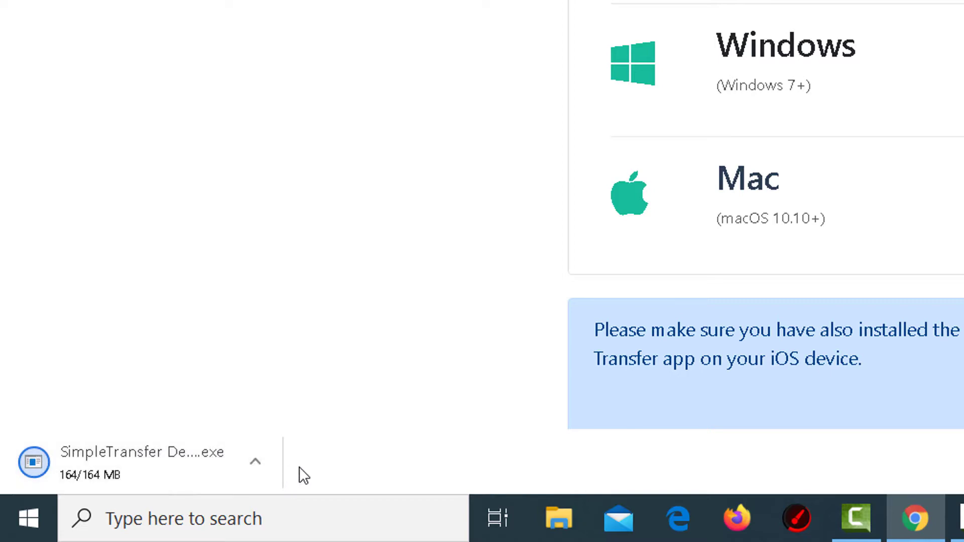
pyautogui.click(255, 462)
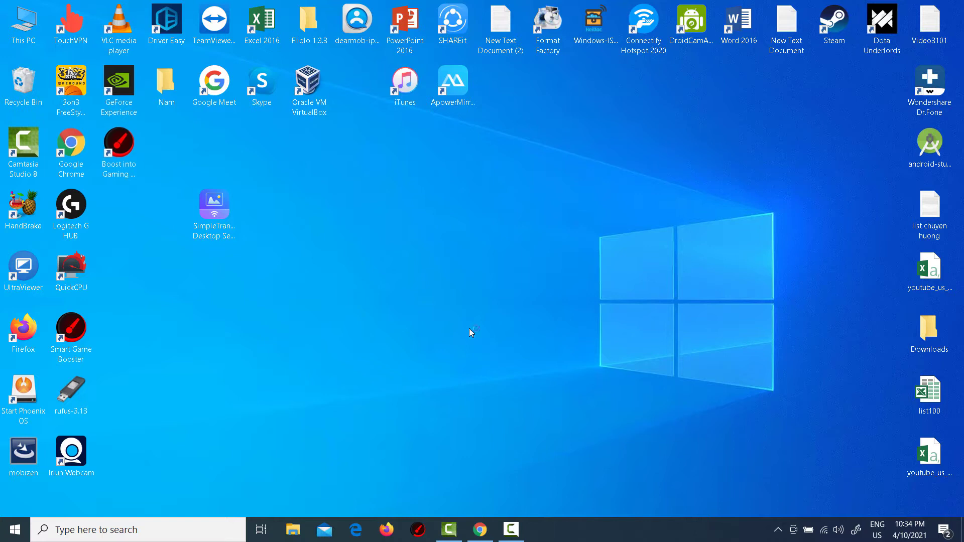
# Step: Launch the newly installed SimpleTransfer Desktop from its desktop shortcut
pyautogui.click(213, 199)
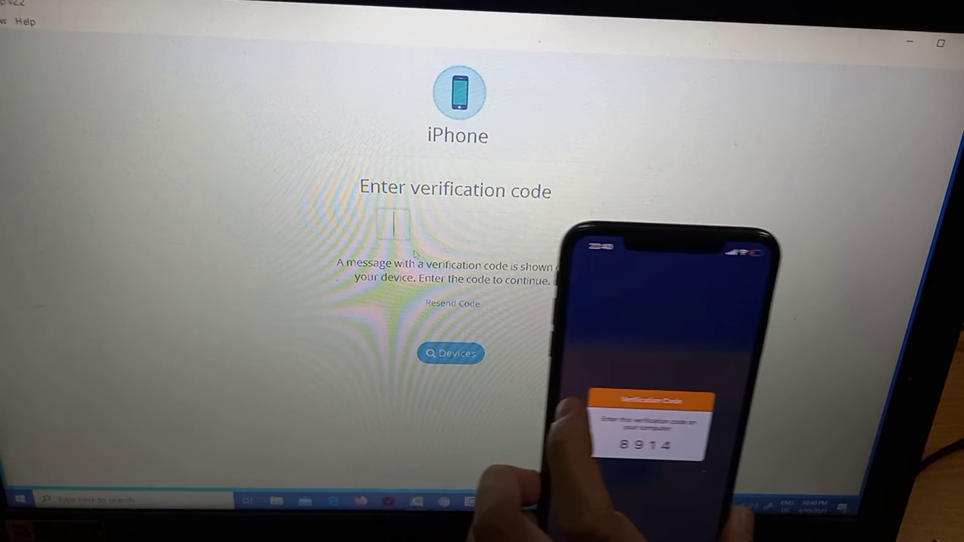
# Step: Enter the verification code 89 shown on the iPhone to pair it
pyautogui.write('89')
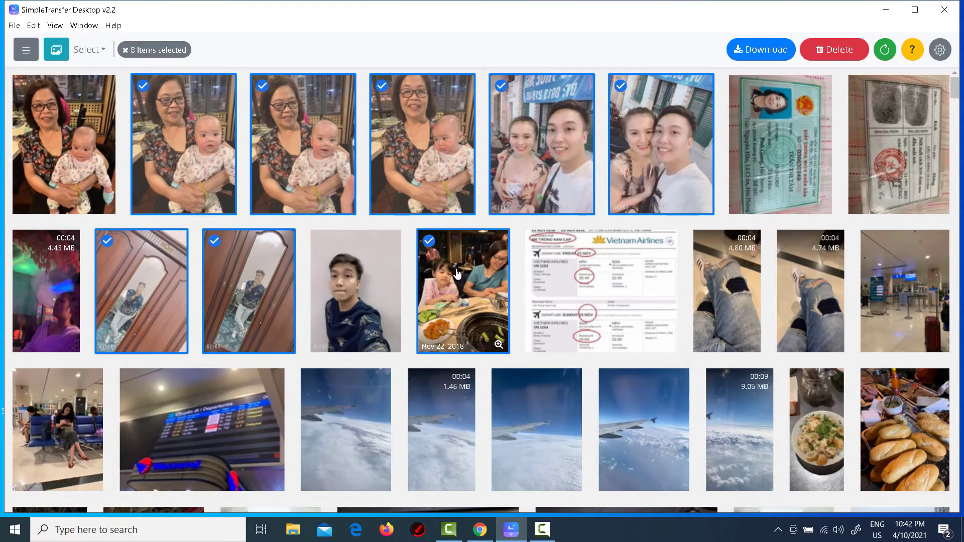
# Step: Add the jeans video to the selection, bringing it to nine items for download
pyautogui.click(726, 291)
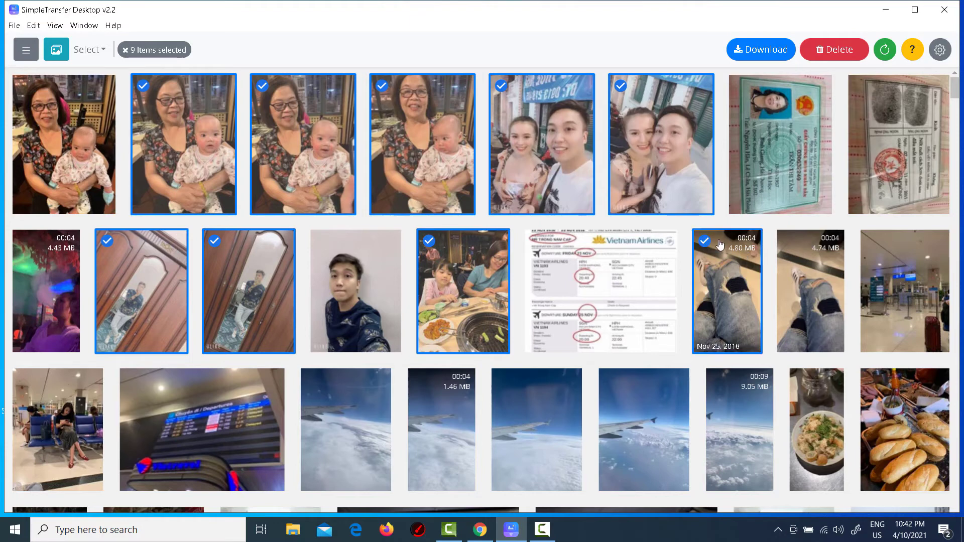